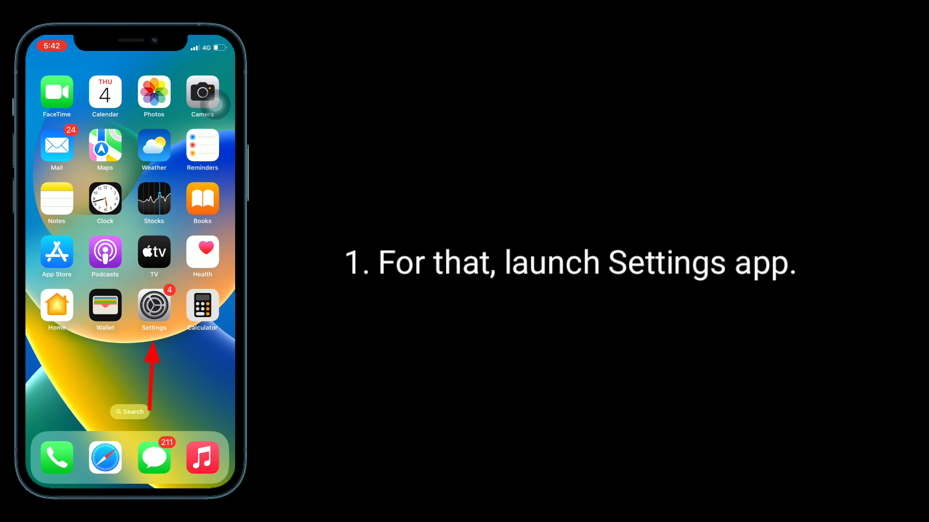
- From the home screen, open Settings, then Accessibility, then Display & Text Size
left_click(154, 305)
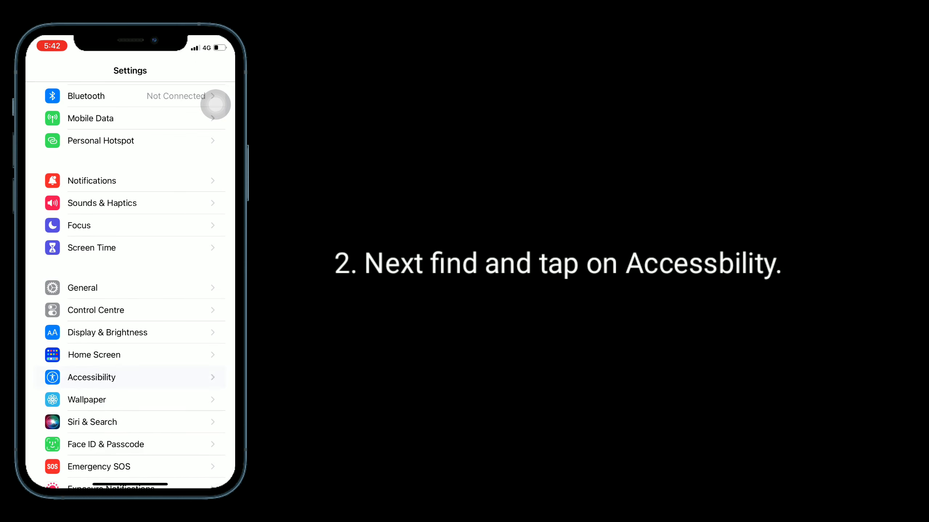
left_click(91, 377)
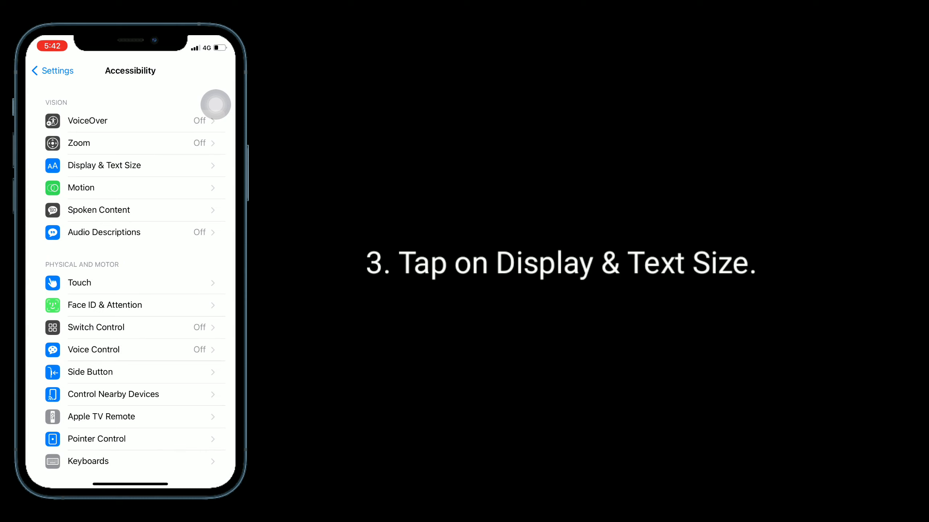
left_click(103, 165)
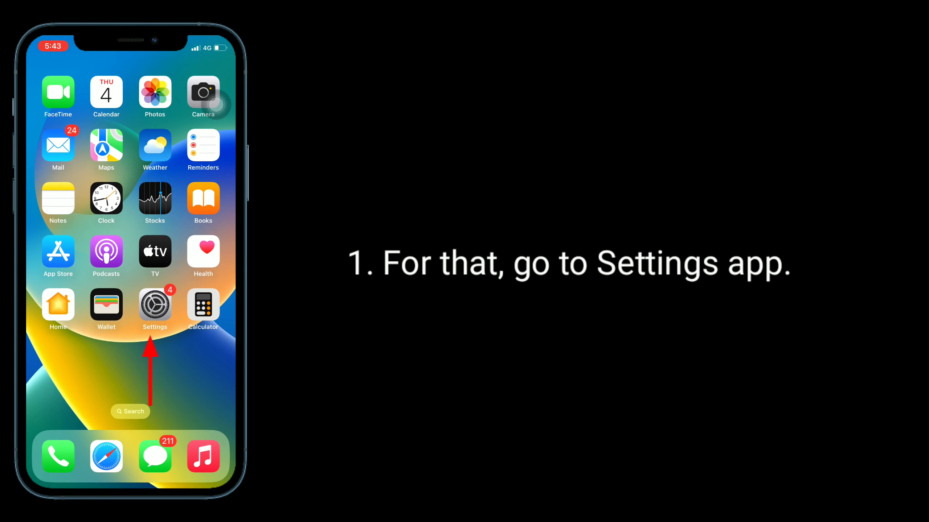
- Reopen Settings and go to the Per-App Settings page under Accessibility's General section
left_click(155, 304)
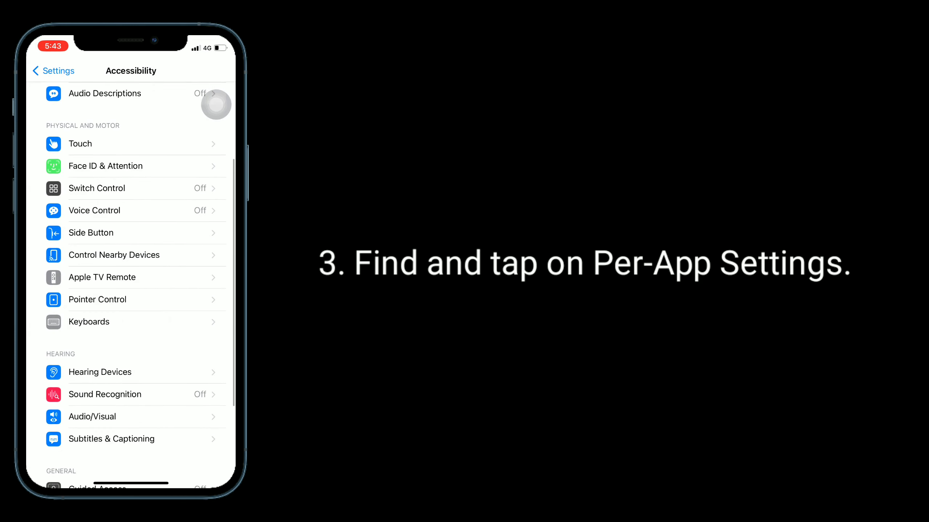
scroll("down", 3)
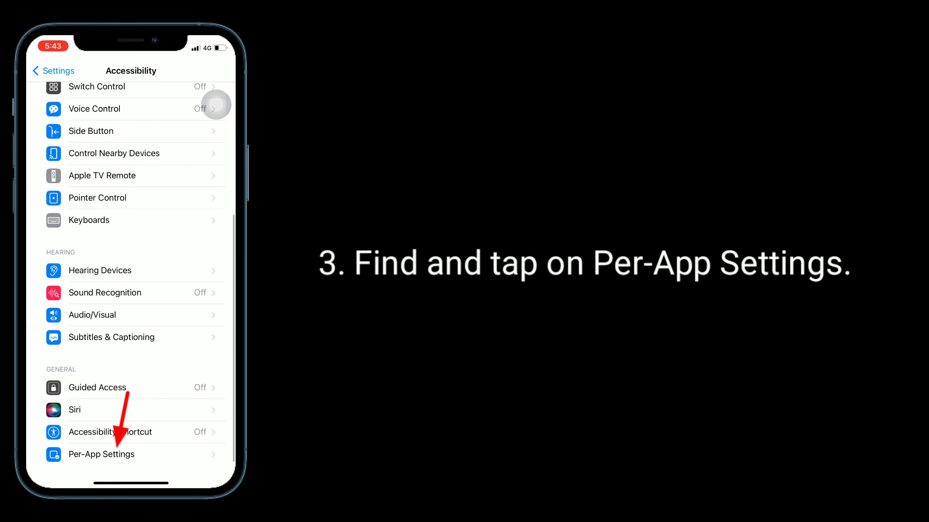
left_click(101, 454)
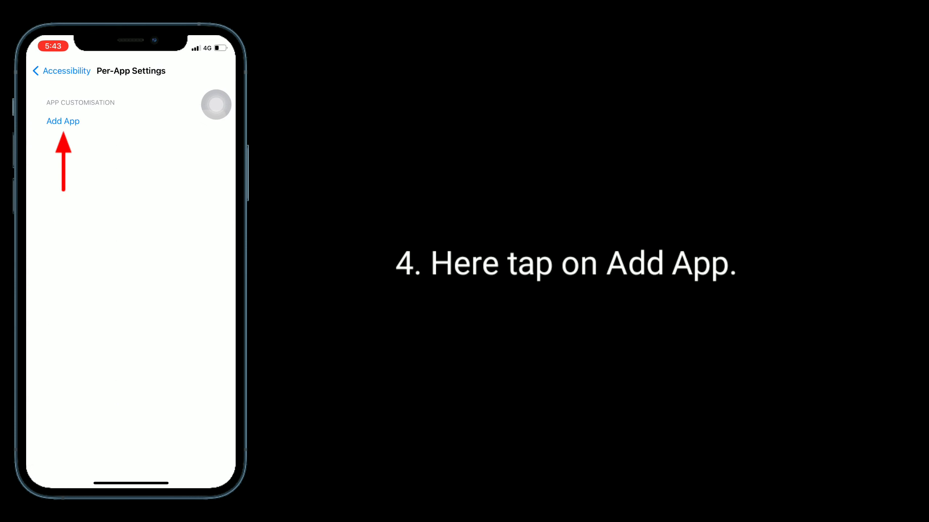
- Add Calculator to the Per-App Settings list
left_click(64, 121)
type("cal")
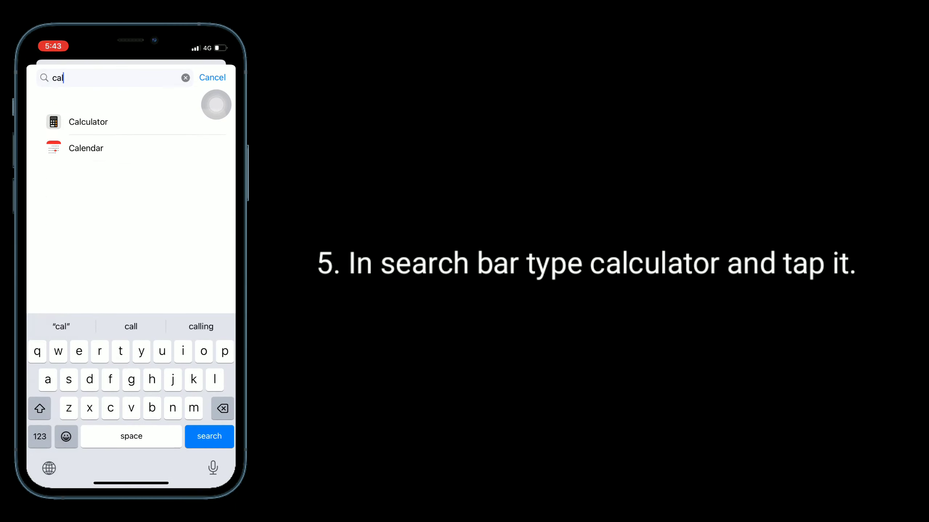
left_click(88, 122)
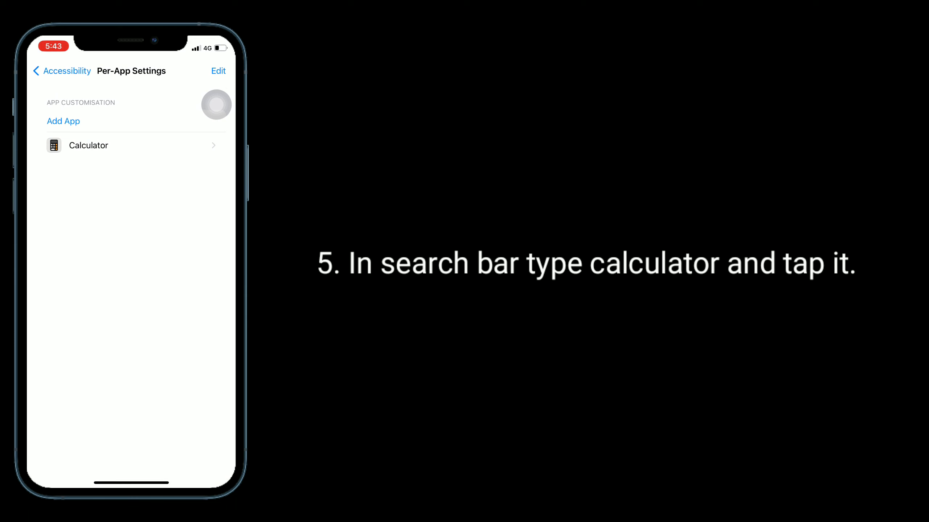
left_click(87, 145)
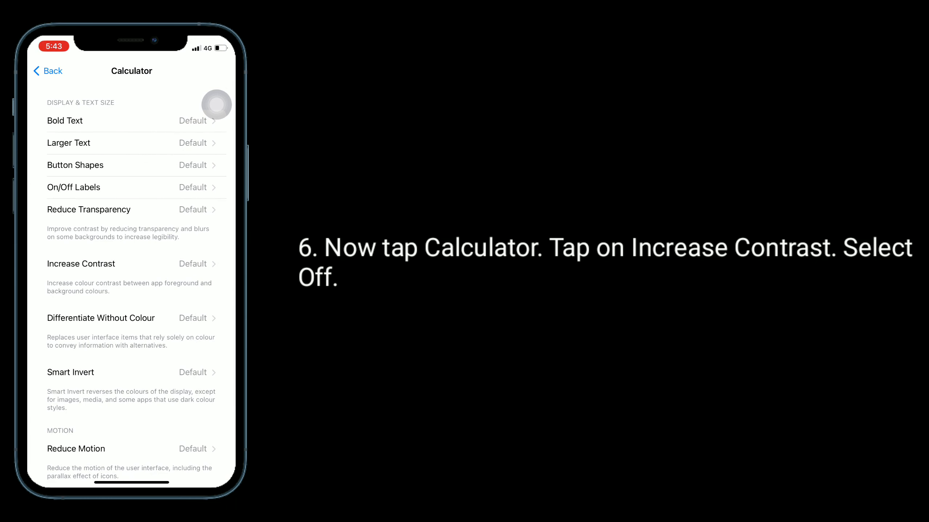
- Set Increase Contrast to Off for Calculator and return to the home screen
left_click(80, 264)
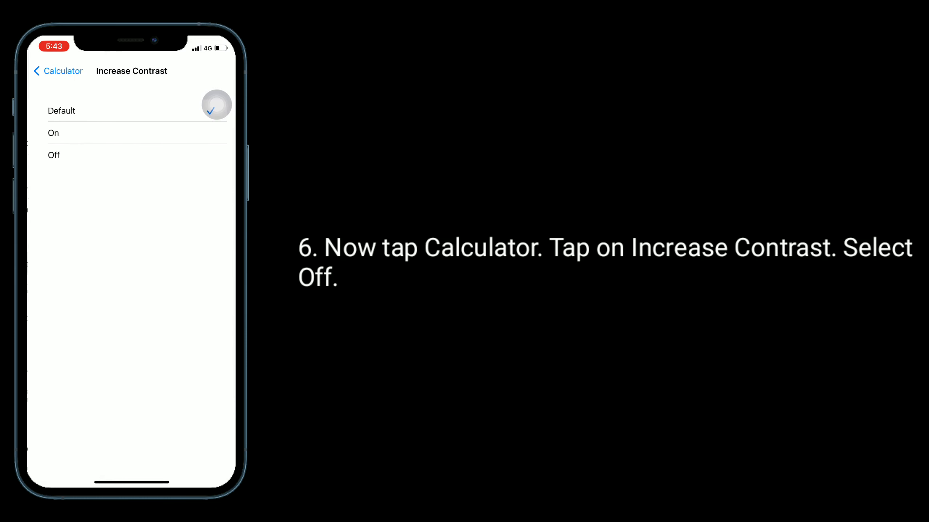
left_click(131, 156)
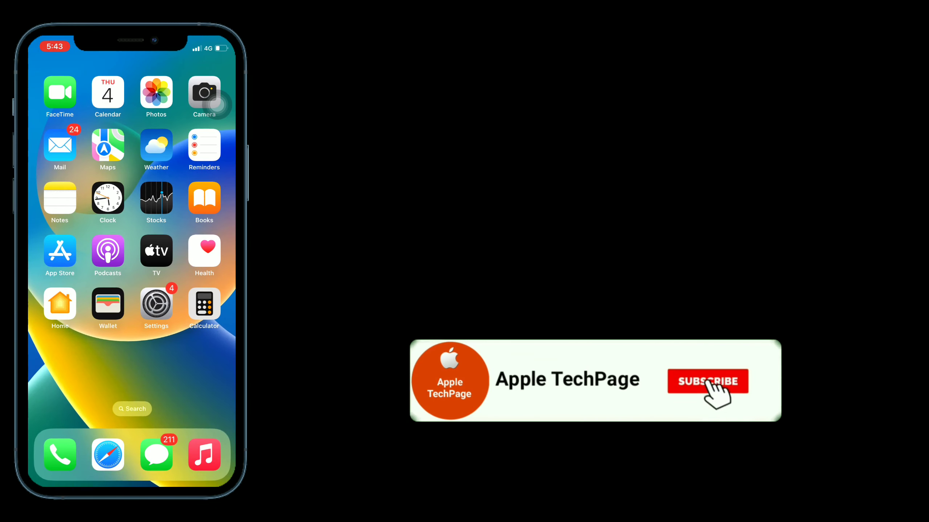
left_click(706, 381)
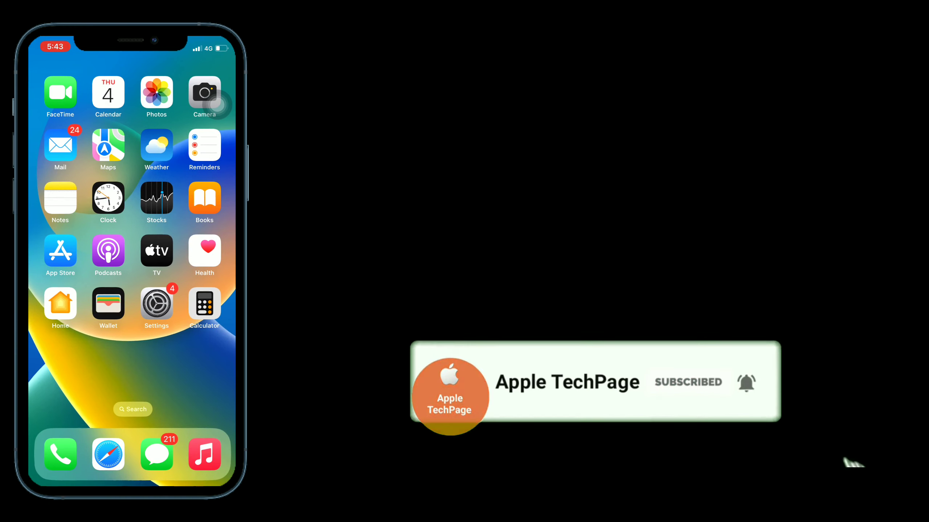